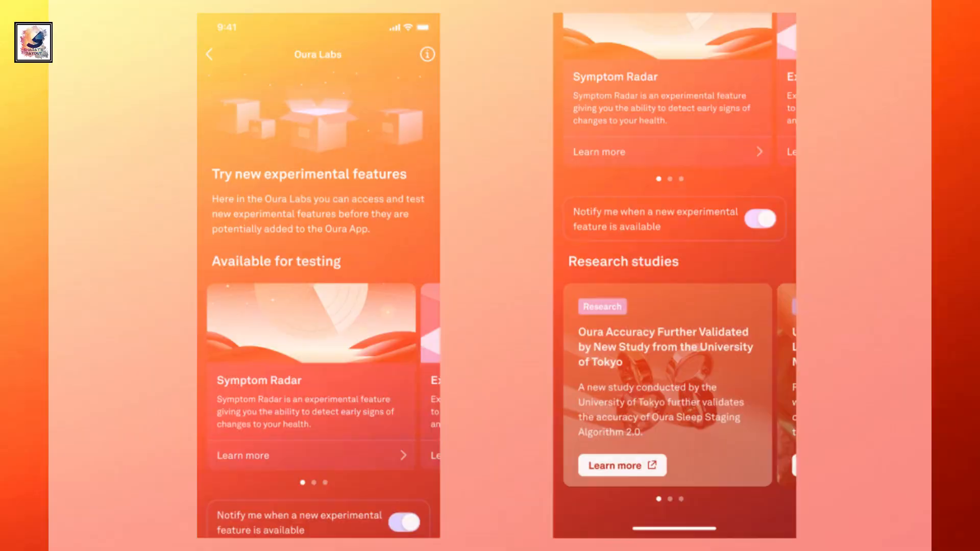
{"action": "left_click", "coordinate": [243, 454]}
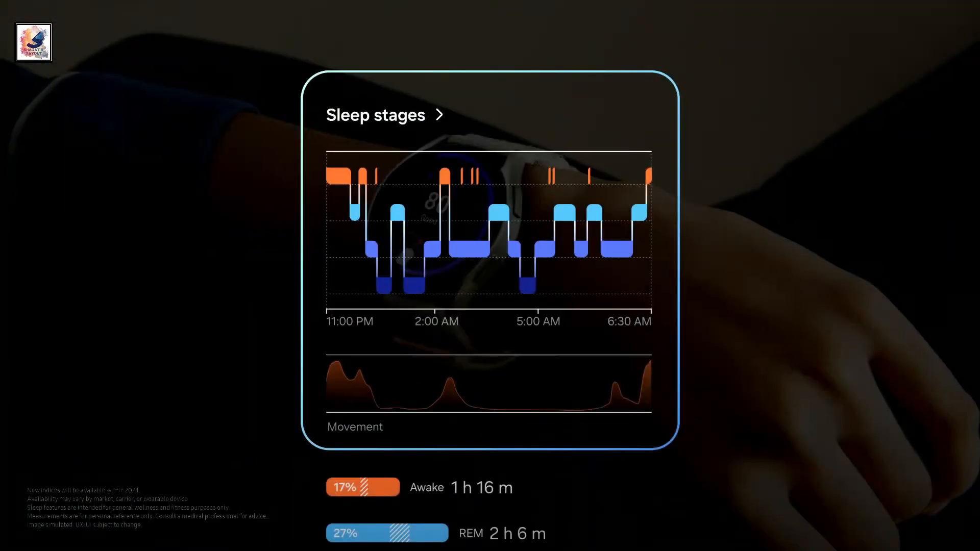
{"action": "scroll", "scroll_direction": "down", "scroll_amount": 3}
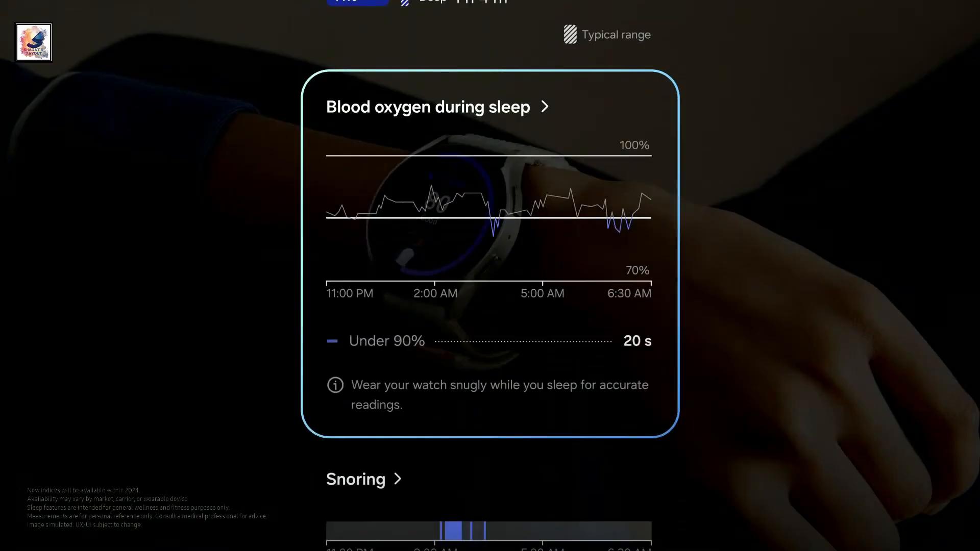